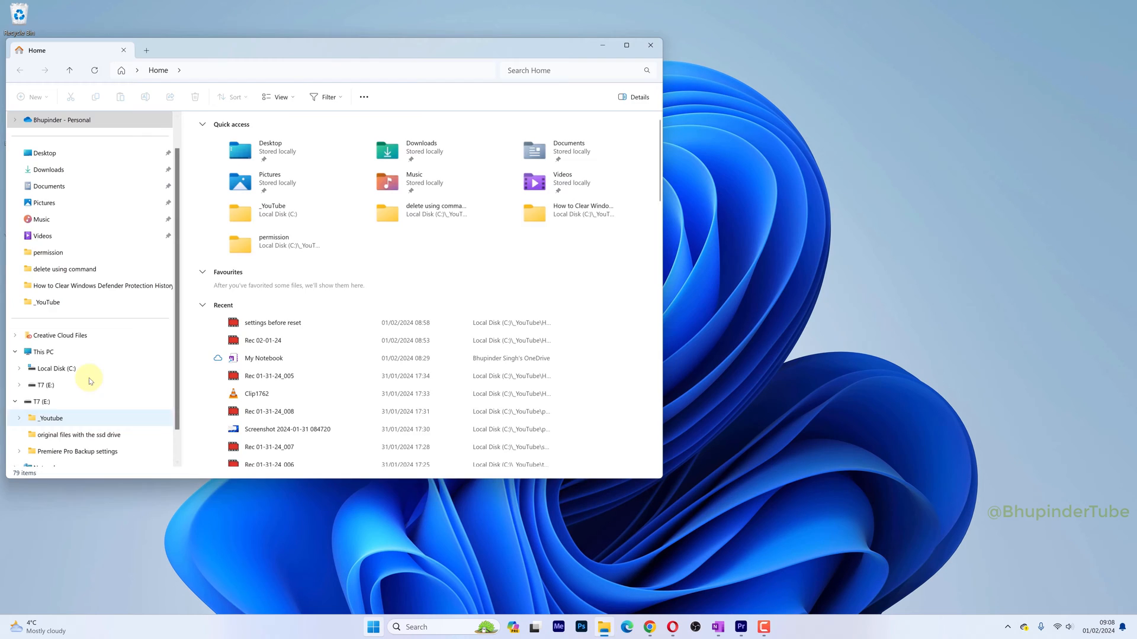
# Browse from This PC through C:\Users and the user profile to AppData\Local\LogiOptionsPlus.
pyautogui.click(58, 441)
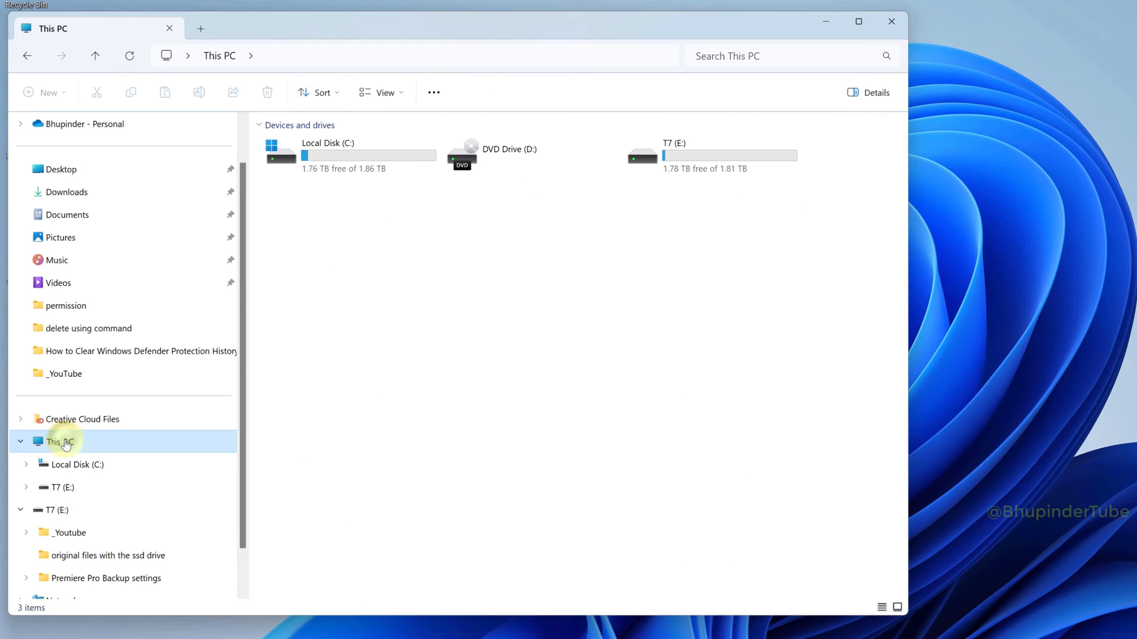
pyautogui.doubleClick(326, 154)
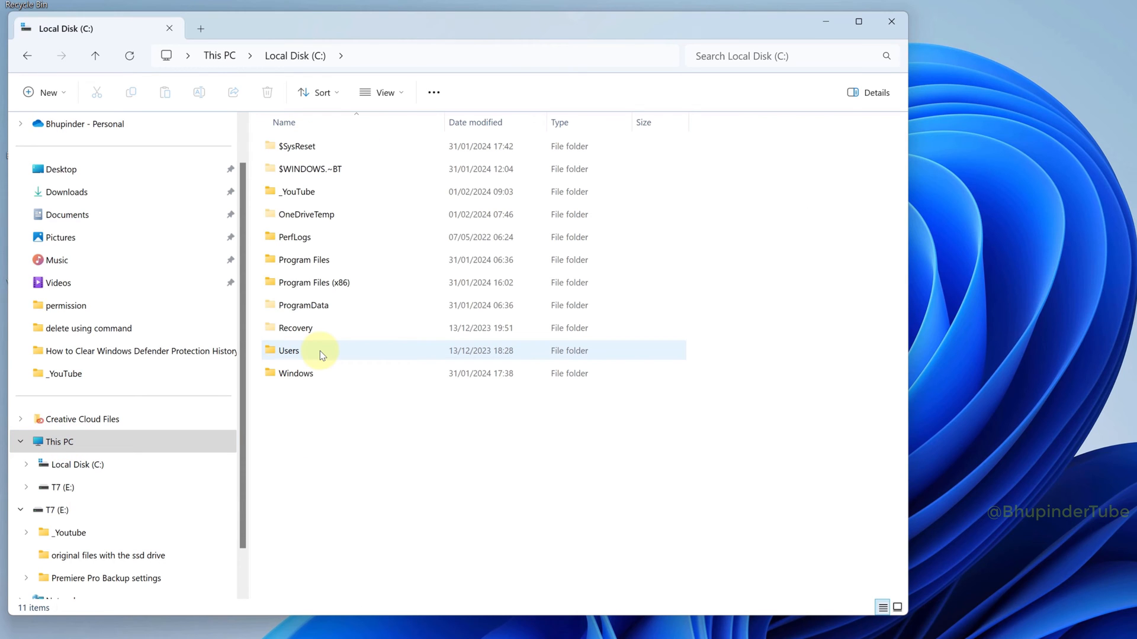
pyautogui.doubleClick(288, 350)
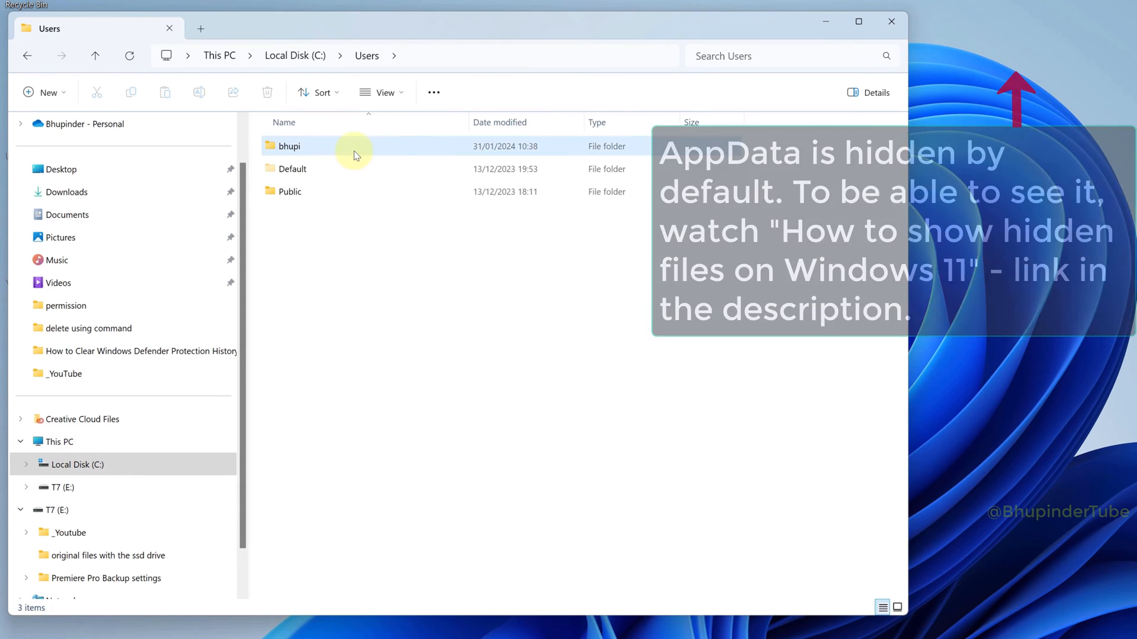
pyautogui.doubleClick(288, 146)
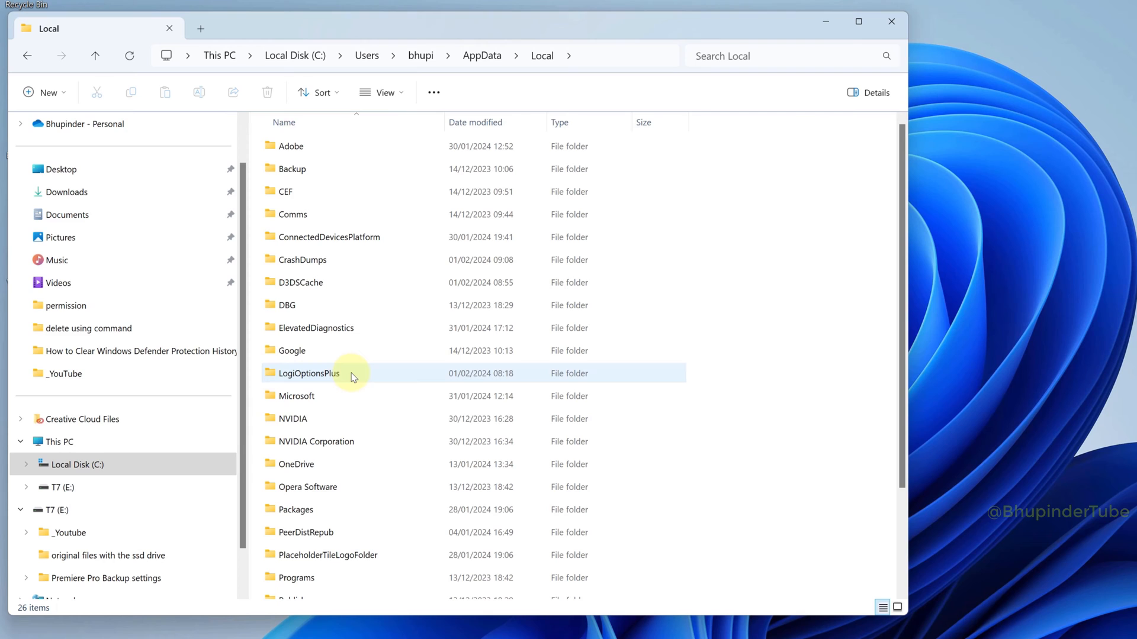
pyautogui.doubleClick(308, 373)
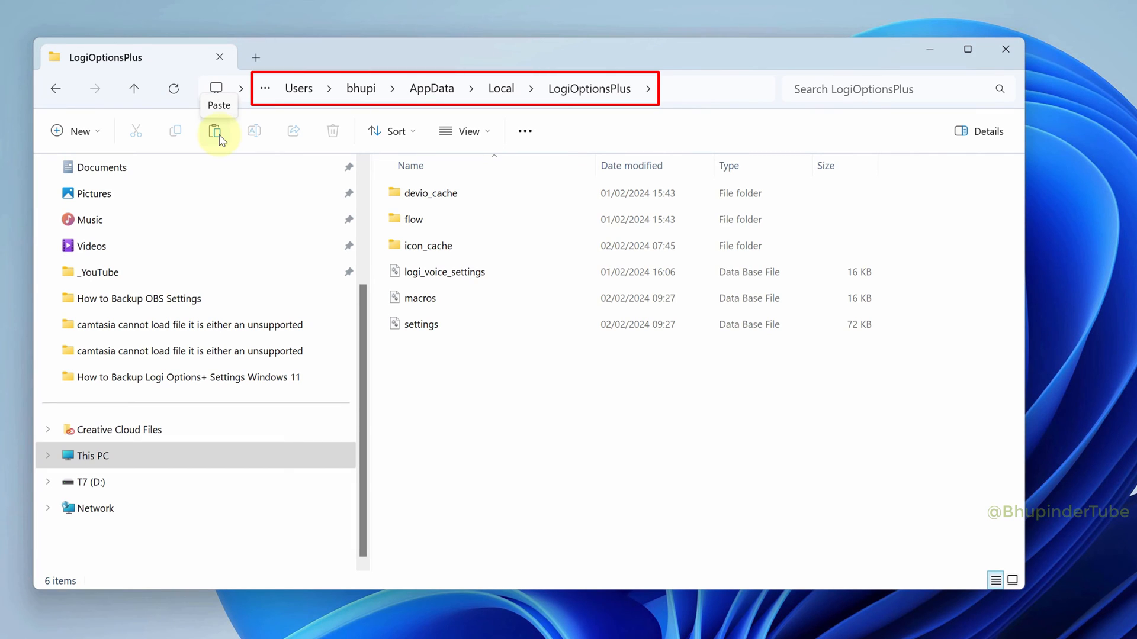
# Paste the backed-up macros and settings files, replacing the existing ones.
pyautogui.click(216, 131)
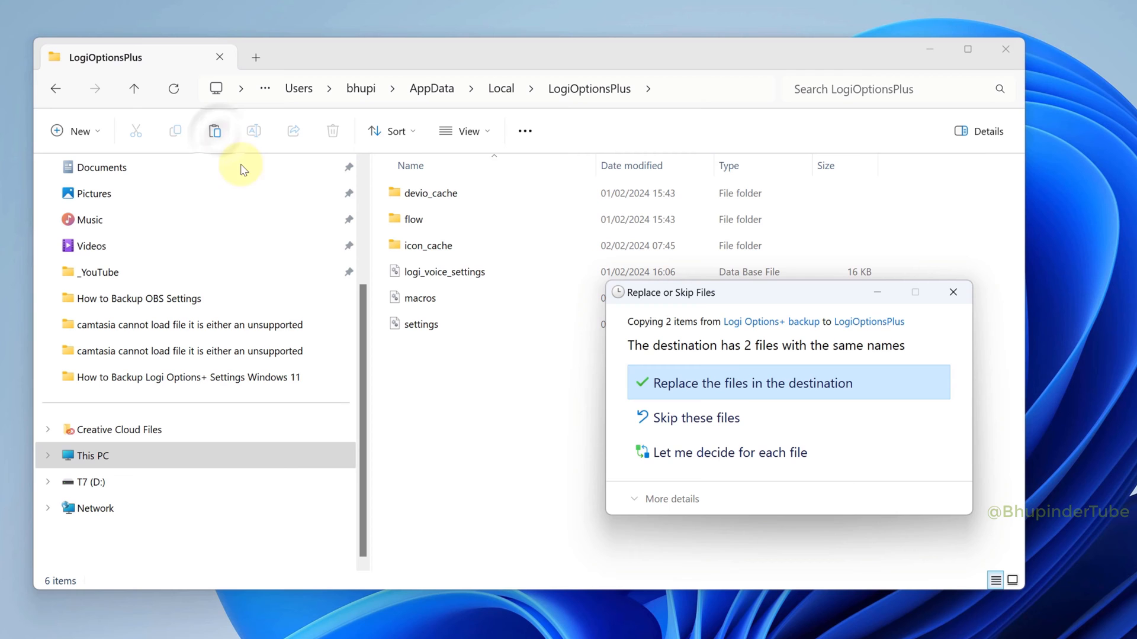
pyautogui.click(747, 383)
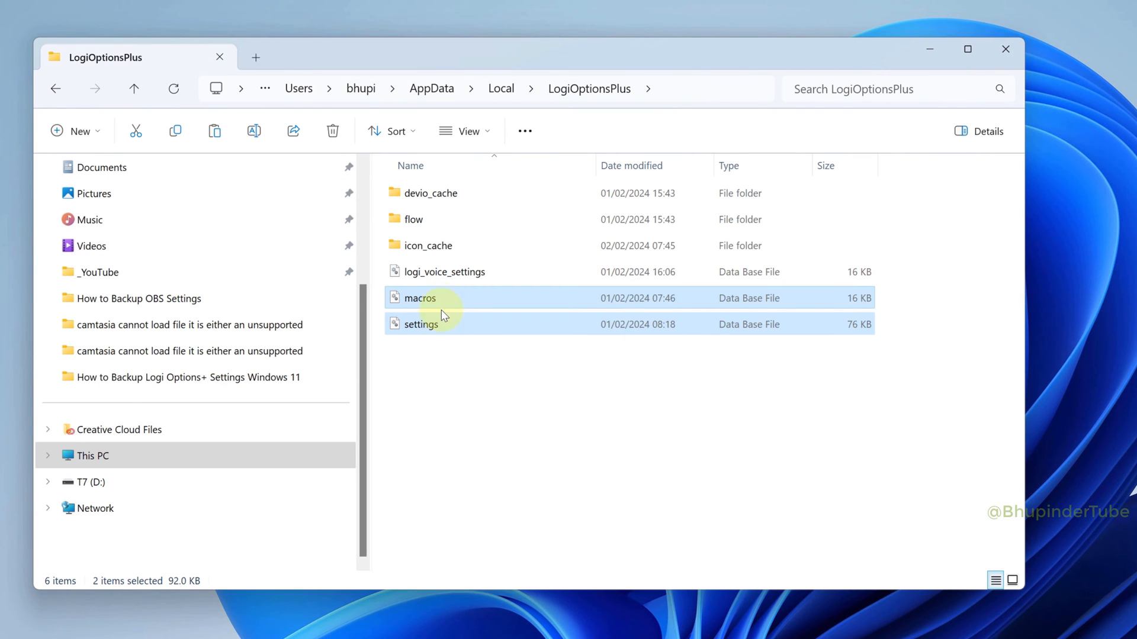
# Paste the two backup files into LogiOptionsPlus again, overwriting the same-named files.
pyautogui.click(372, 626)
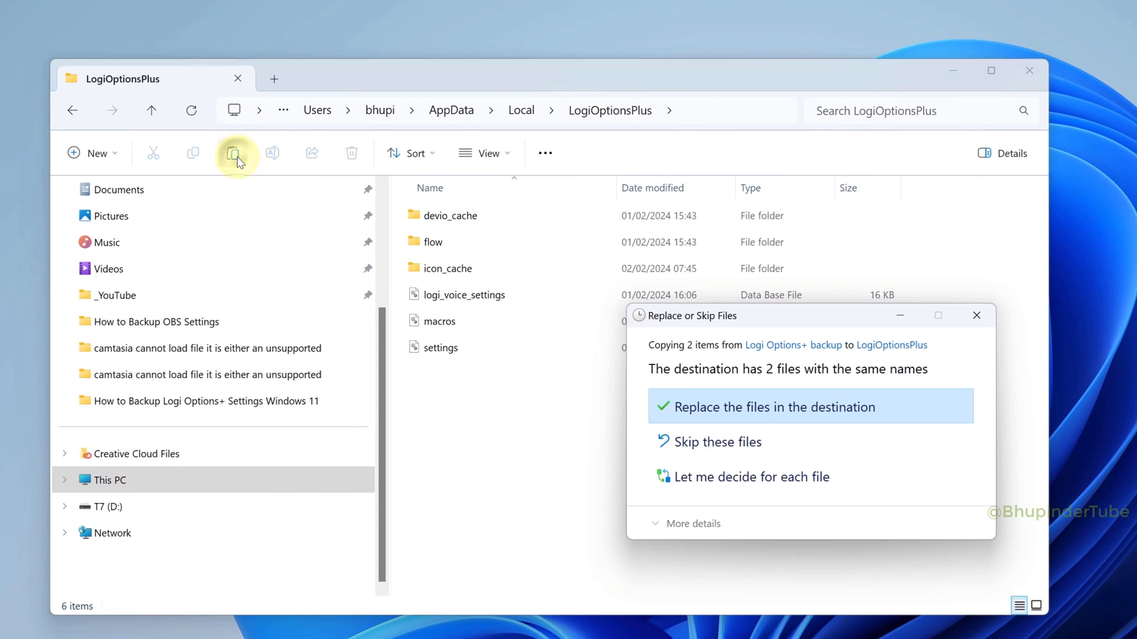
pyautogui.click(776, 407)
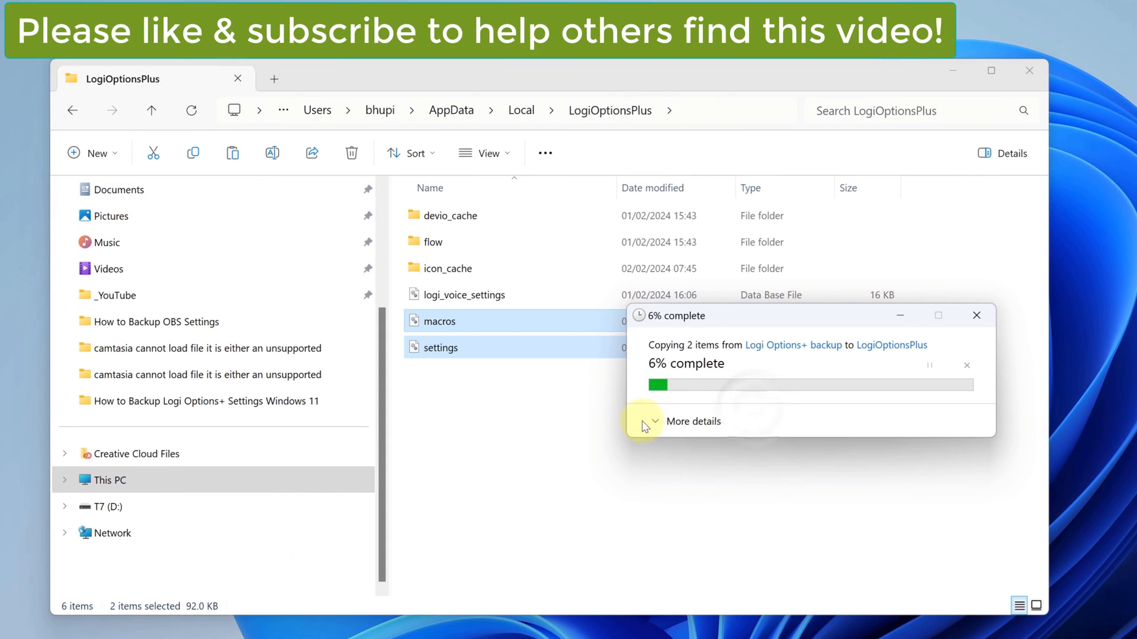